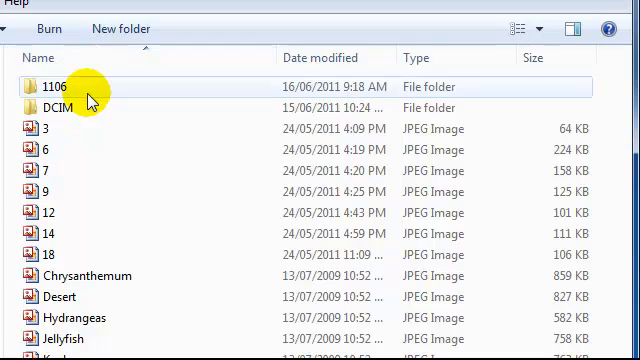
mouse_move(56, 108)
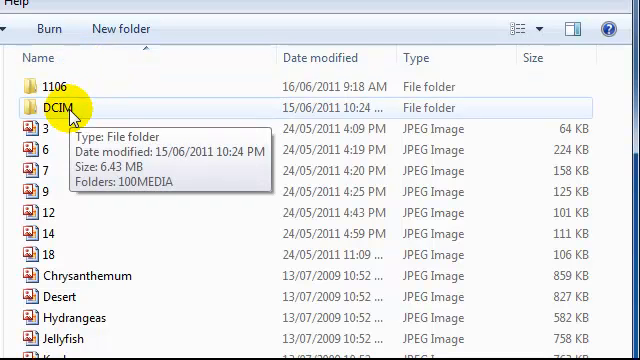
Enter the DCIM folder on the SD card to reach the camera photos
double_click(52, 108)
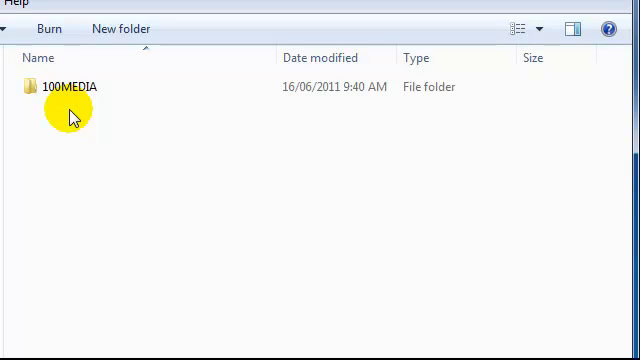
Enter the 100MEDIA folder and view the orange chrysanthemum photo in Picture Manager
double_click(64, 88)
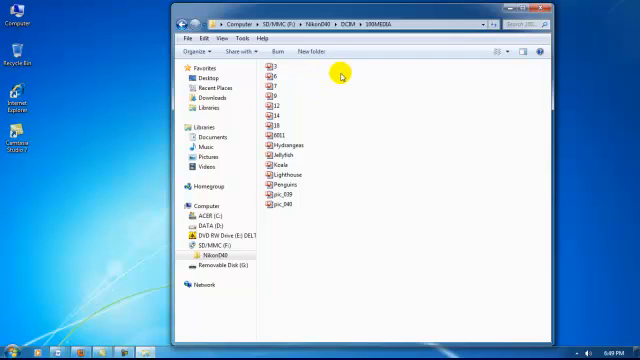
mouse_move(284, 192)
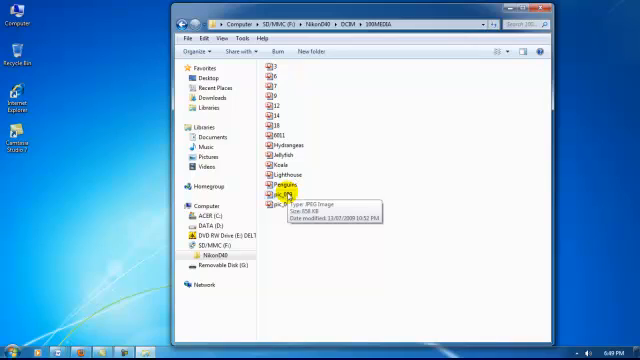
double_click(284, 196)
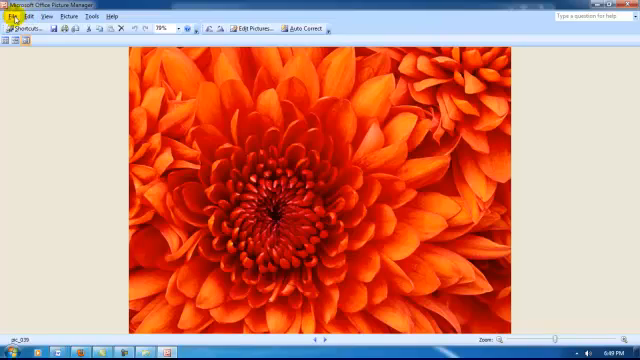
Start a Save As for the orange flower photo from the File menu
left_click(18, 16)
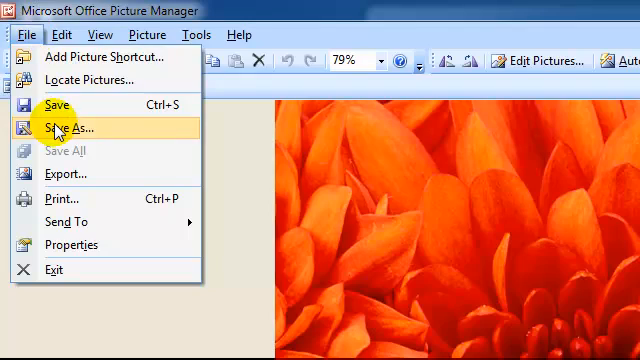
left_click(68, 128)
type("flo")
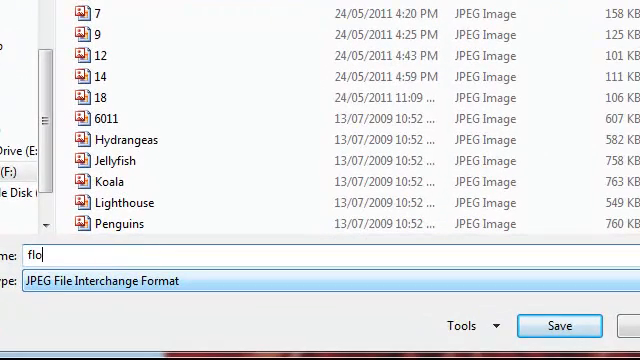
Save the photo as a JPEG named flower_orange in the same camera folder
type("wer_")
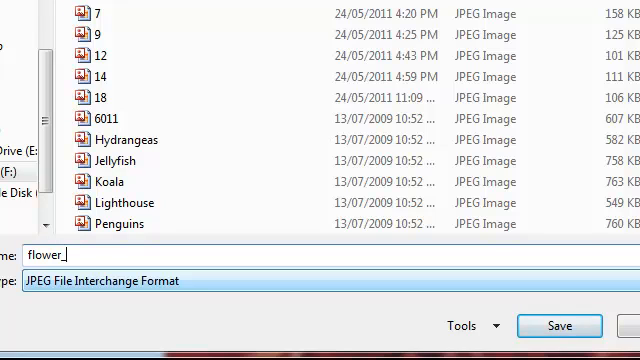
type("orang")
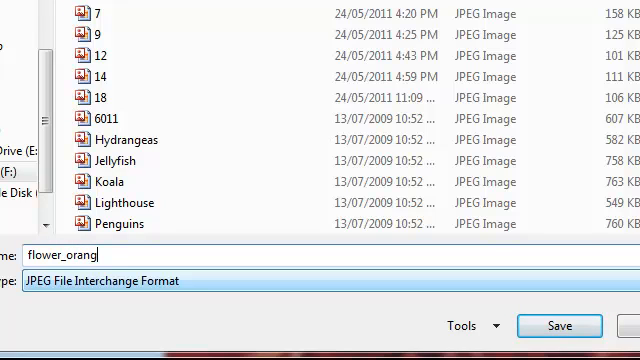
type("e")
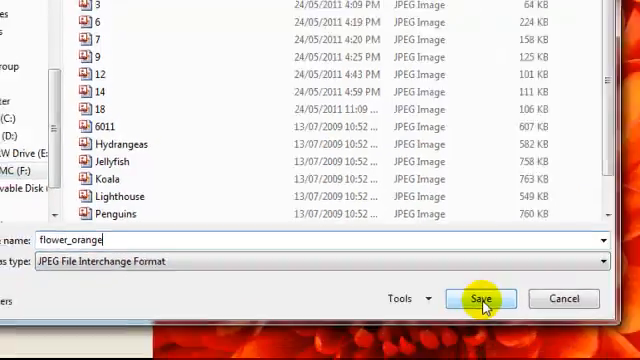
left_click(480, 298)
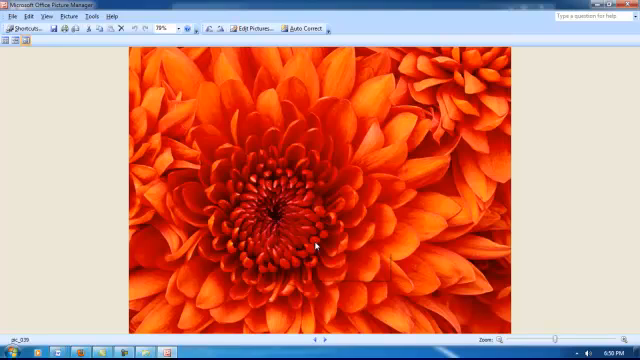
mouse_move(90, 218)
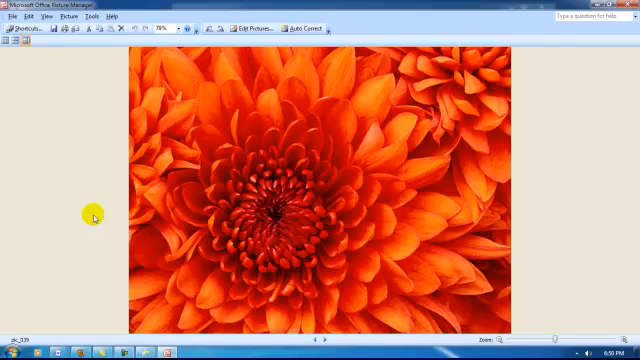
mouse_move(96, 216)
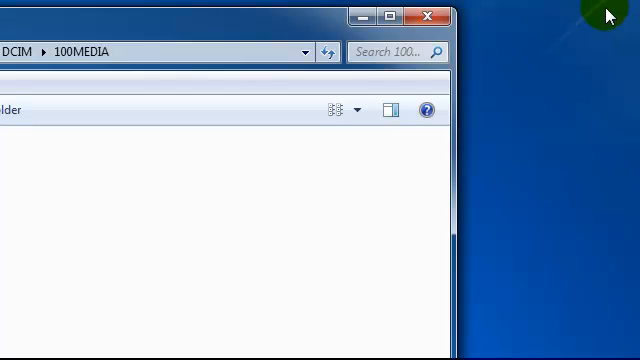
Copy the flower_orange file from the 100MEDIA folder via its context menu
right_click(40, 68)
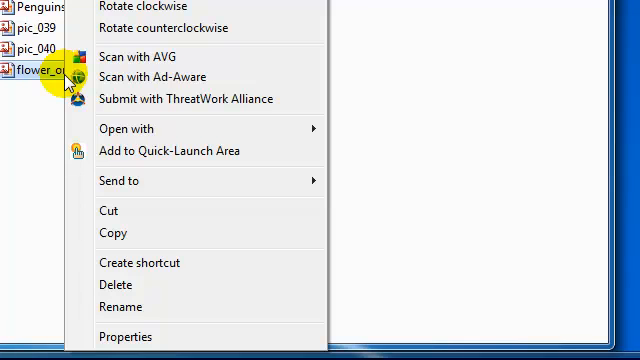
mouse_move(120, 210)
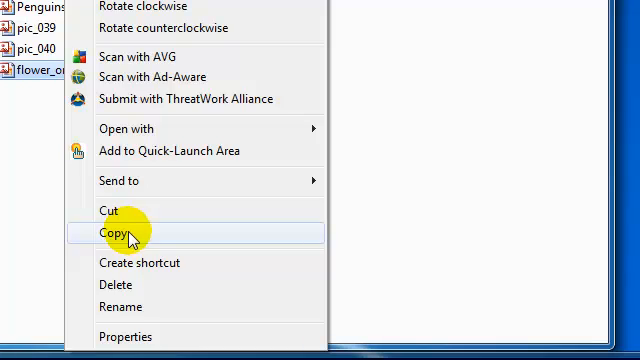
left_click(104, 232)
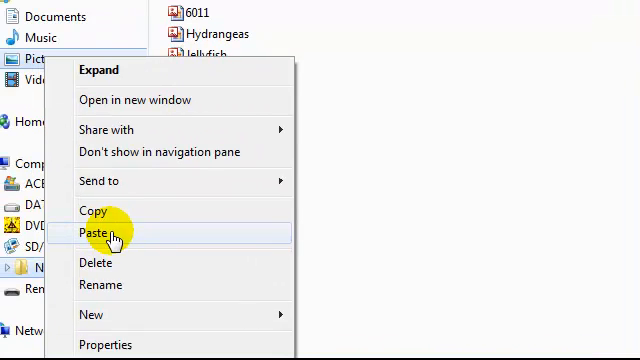
Paste flower_orange into the Pictures library from the navigation pane
left_click(94, 232)
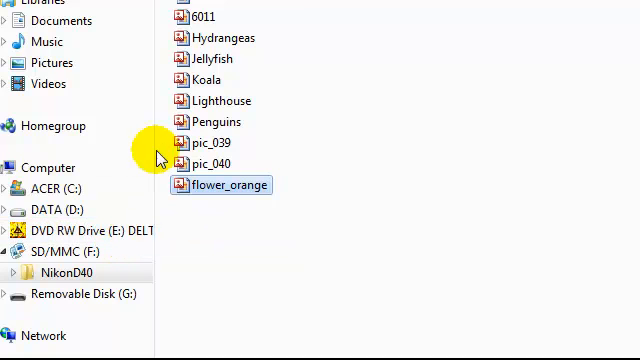
mouse_move(64, 68)
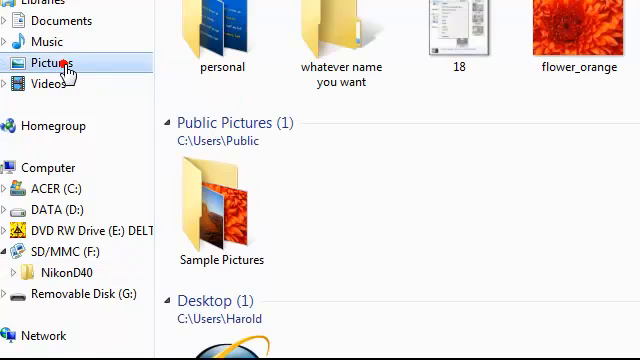
Confirm flower_orange shows in the Pictures library, then return to 100MEDIA
left_click(8, 64)
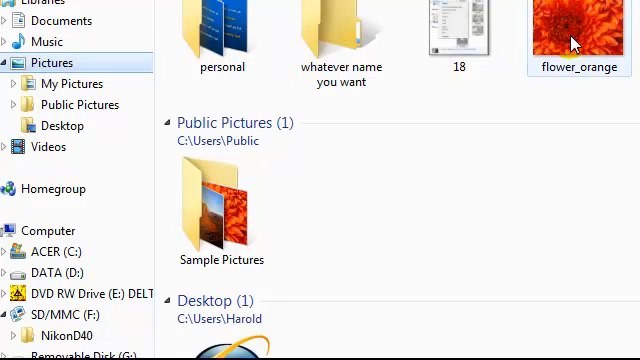
mouse_move(576, 40)
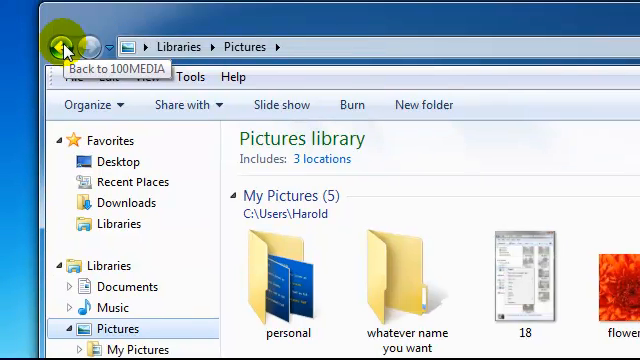
left_click(58, 46)
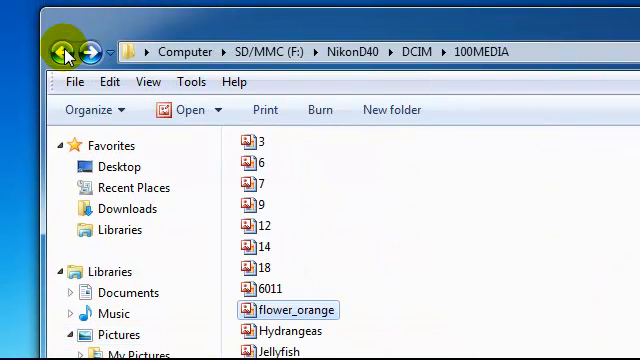